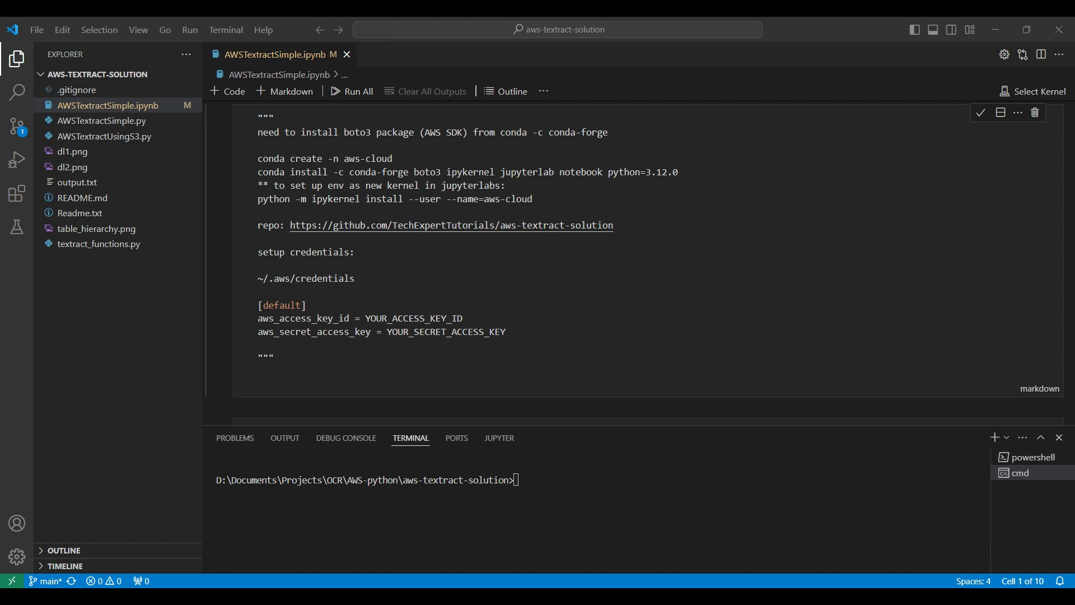
- Create the conda environment aws-cloud-new and activate it in the terminal
type("conda create -n aws-cloud-new")
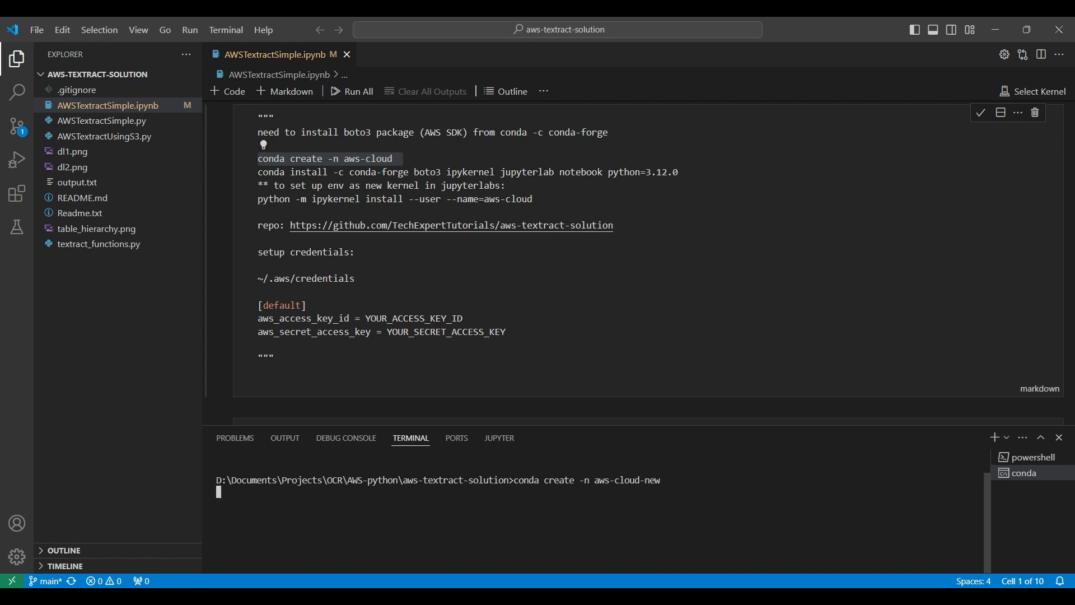
key("Enter")
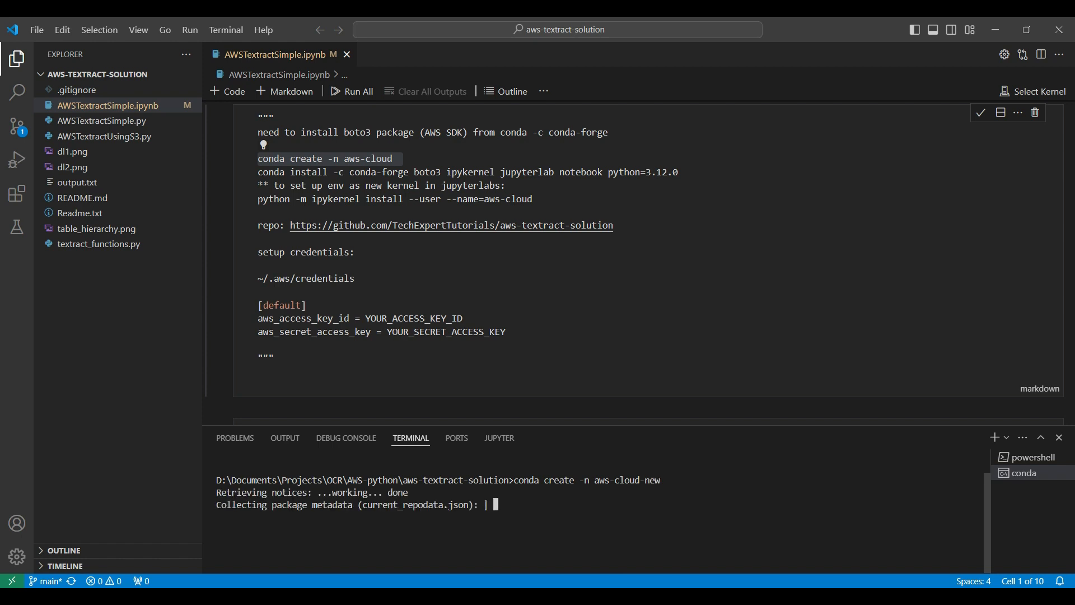
type("conda activate aws-cloud-n")
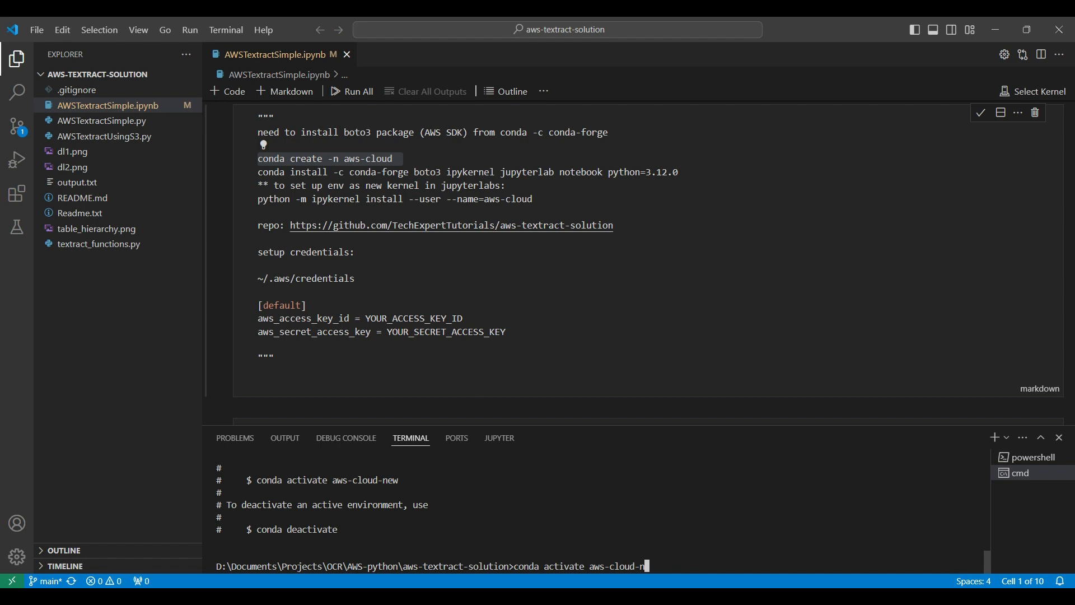
key("Enter")
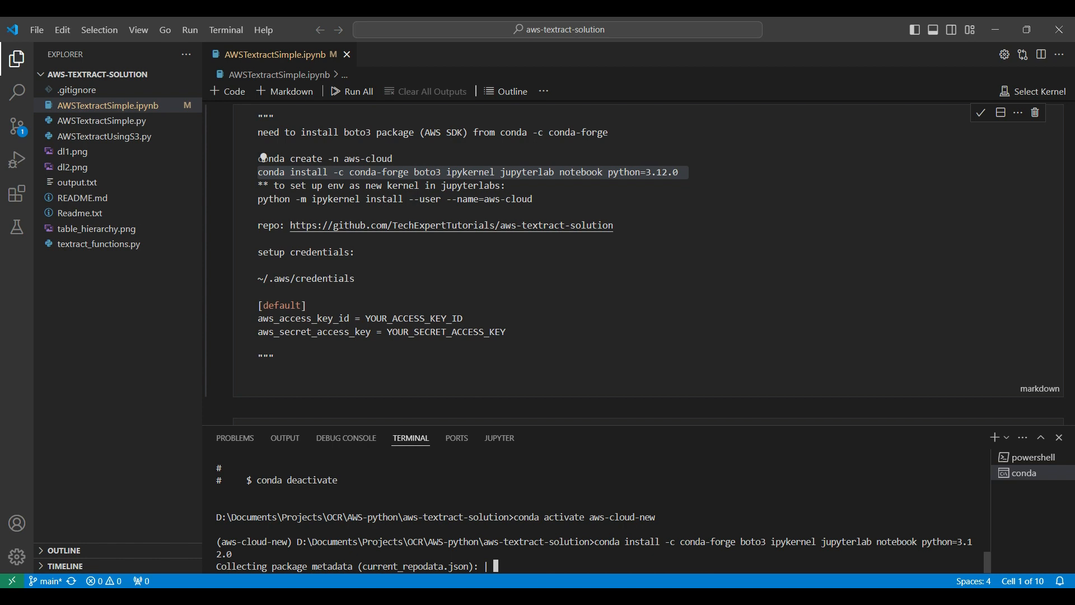
- Widen the terminal and start the conda install line for boto3, ipykernel, jupyterlab and notebook
left_click_drag(515, 517, 645, 518)
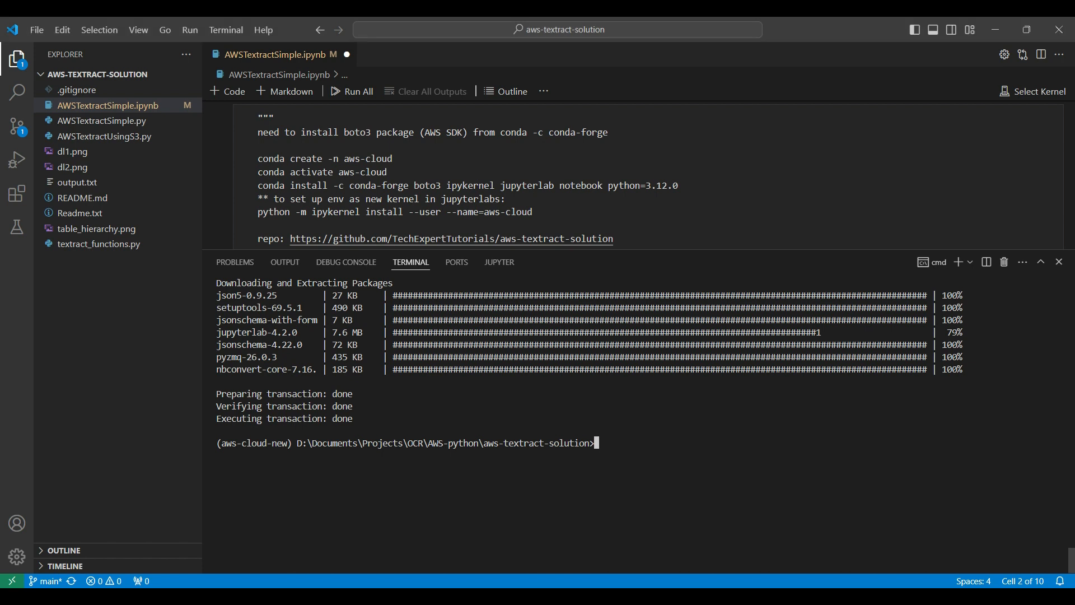
type("conda l")
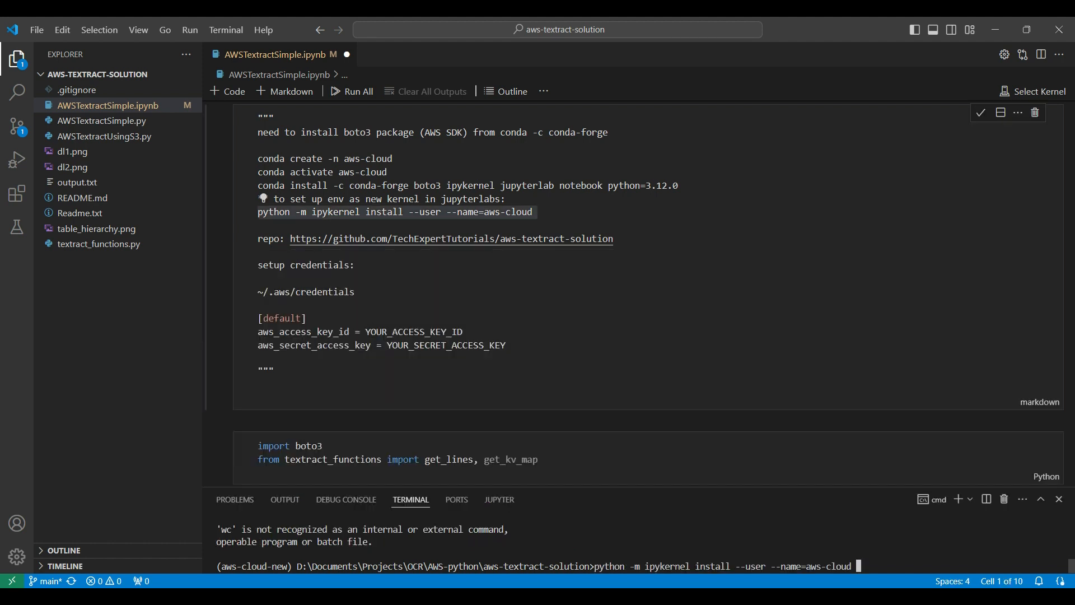
- Register aws-cloud-new as a Jupyter kernel and select it as the notebook's kernel
type("-new")
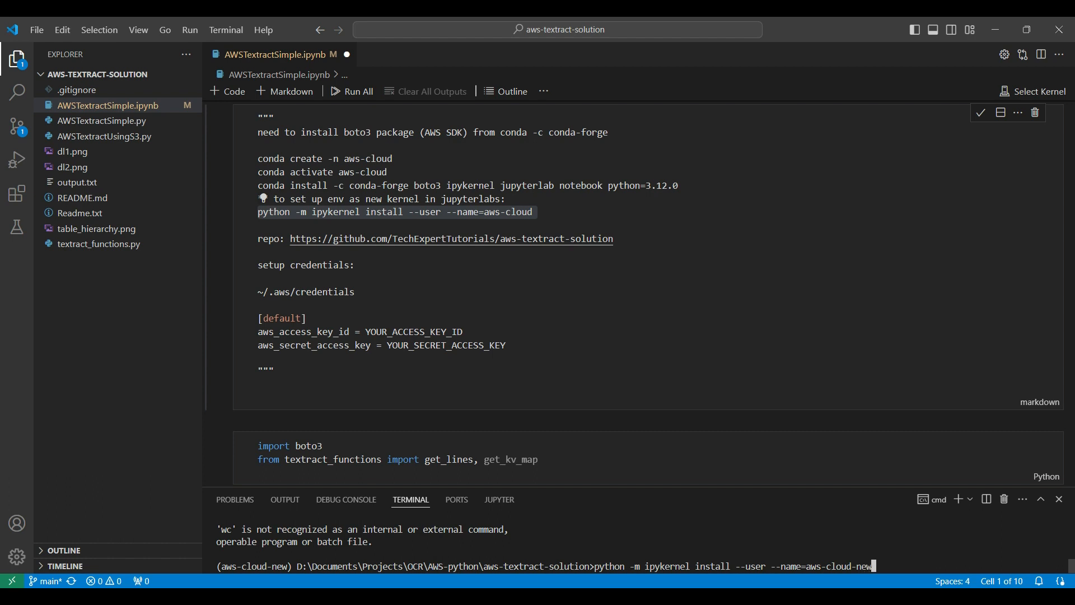
key("Enter")
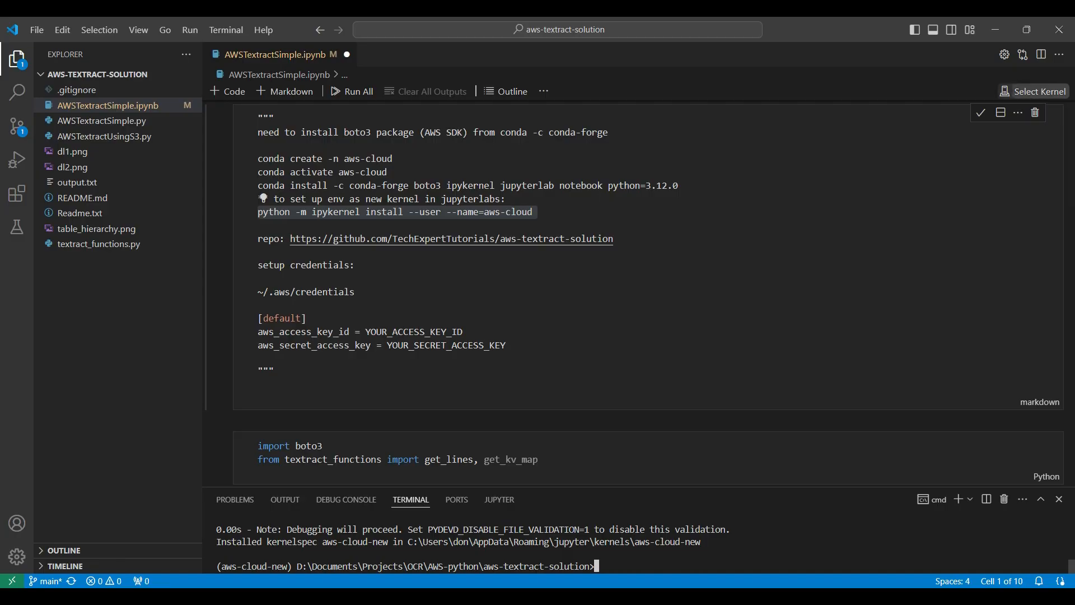
left_click(1035, 91)
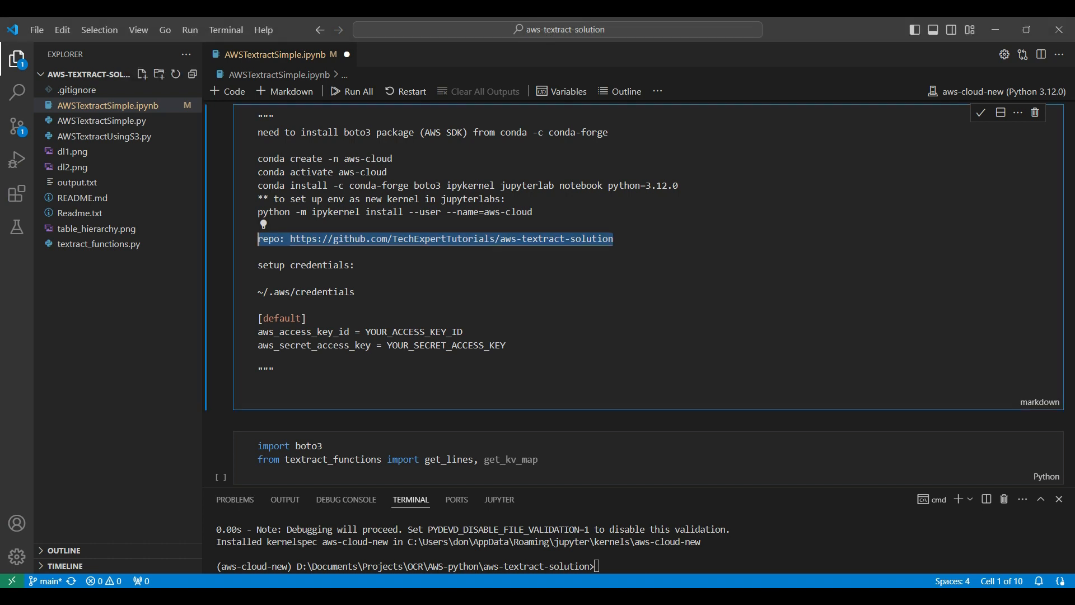
- Review the GitHub repository and the account's profile with its popular repositories
left_click(450, 238)
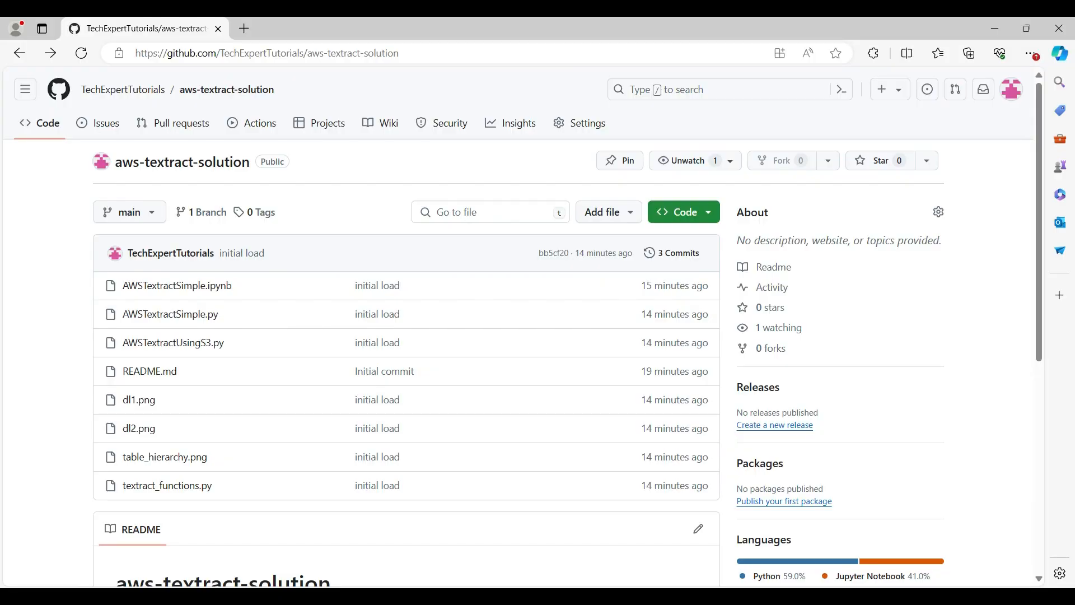
left_click(123, 90)
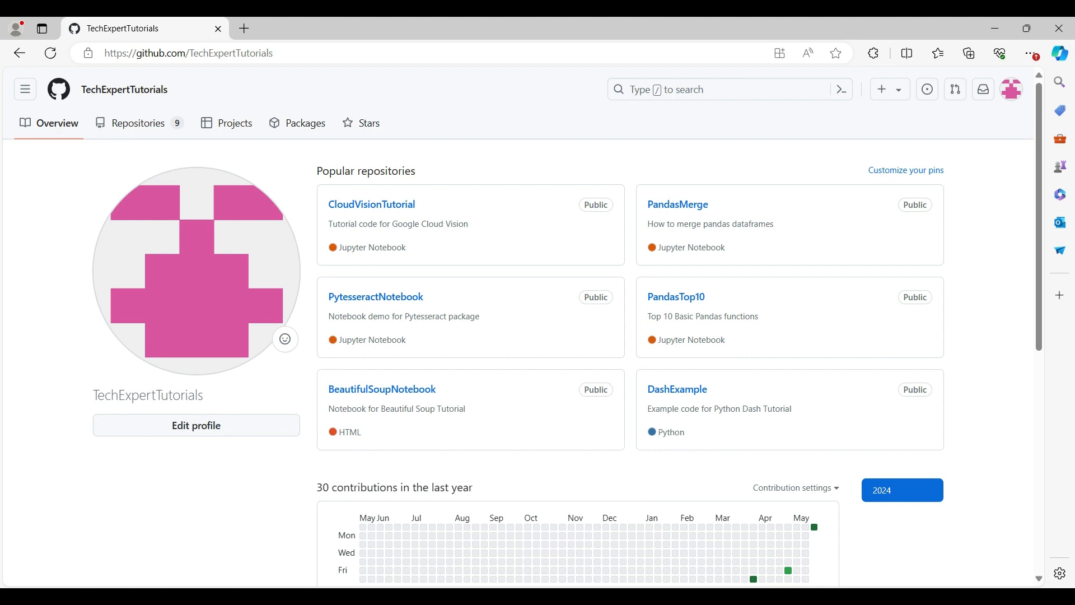
left_click(138, 123)
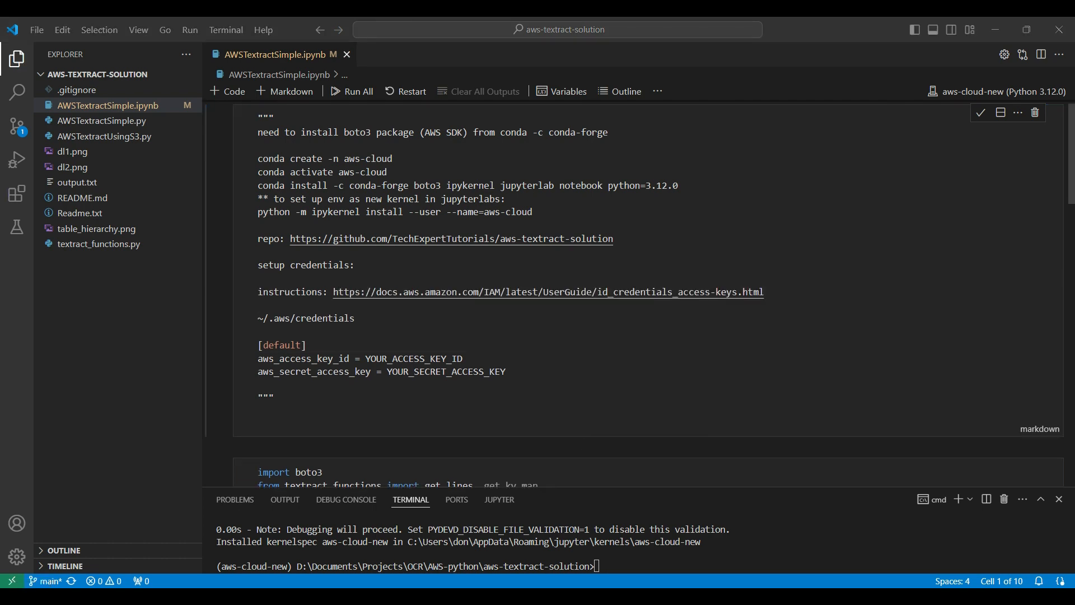
- Render the setup notes as markdown and move down to the import cell for boto3 and textract_functions
double_click(316, 264)
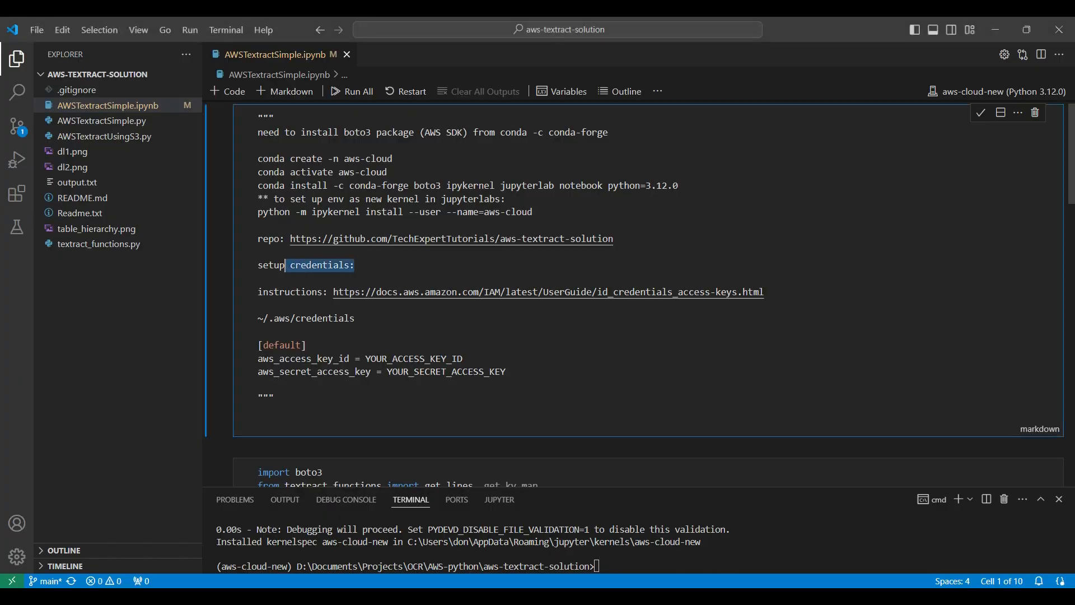
left_click(546, 291)
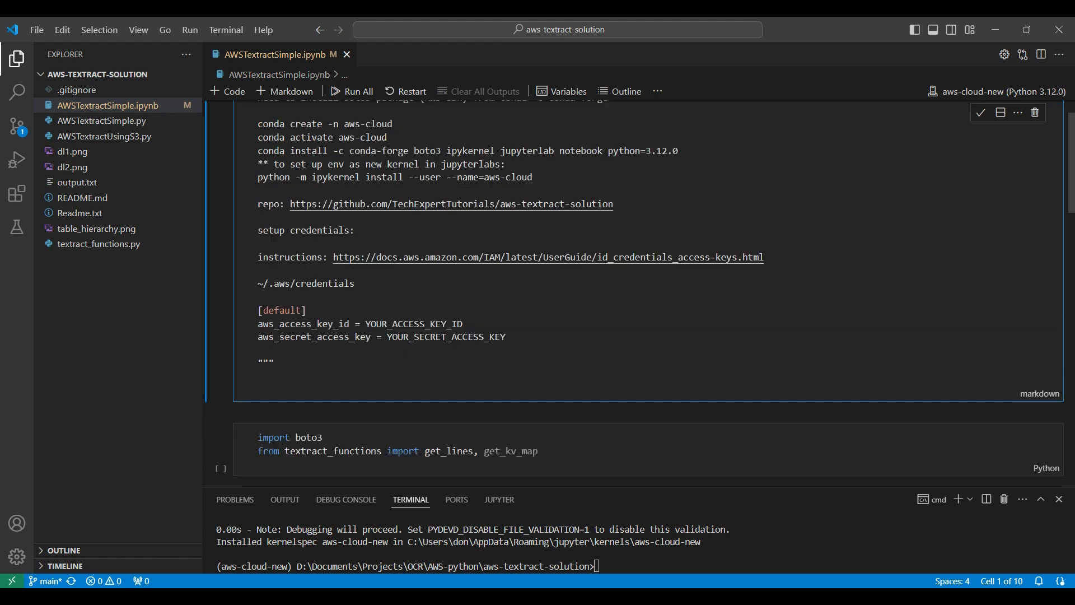
scroll("down", 3)
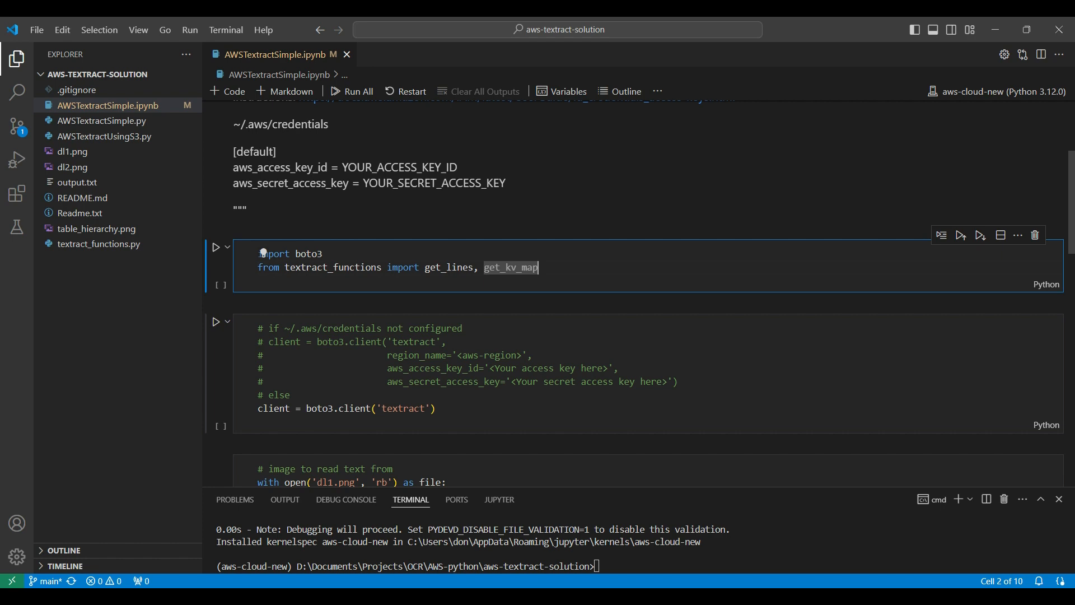
mouse_move(333, 266)
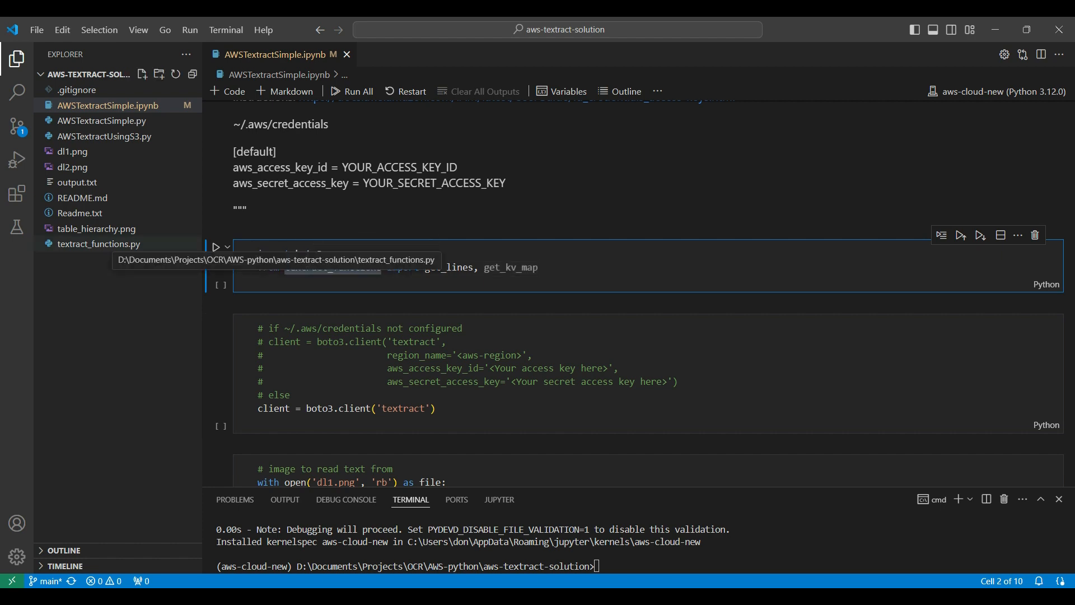
- Review the textract_functions.py helper file and return to the notebook
left_click(98, 244)
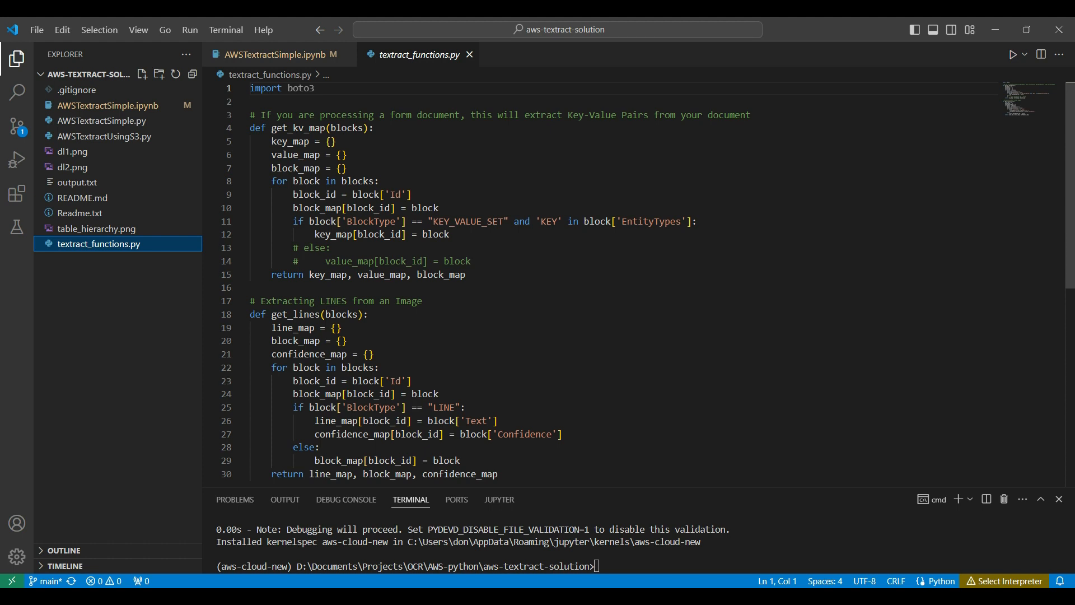
double_click(298, 127)
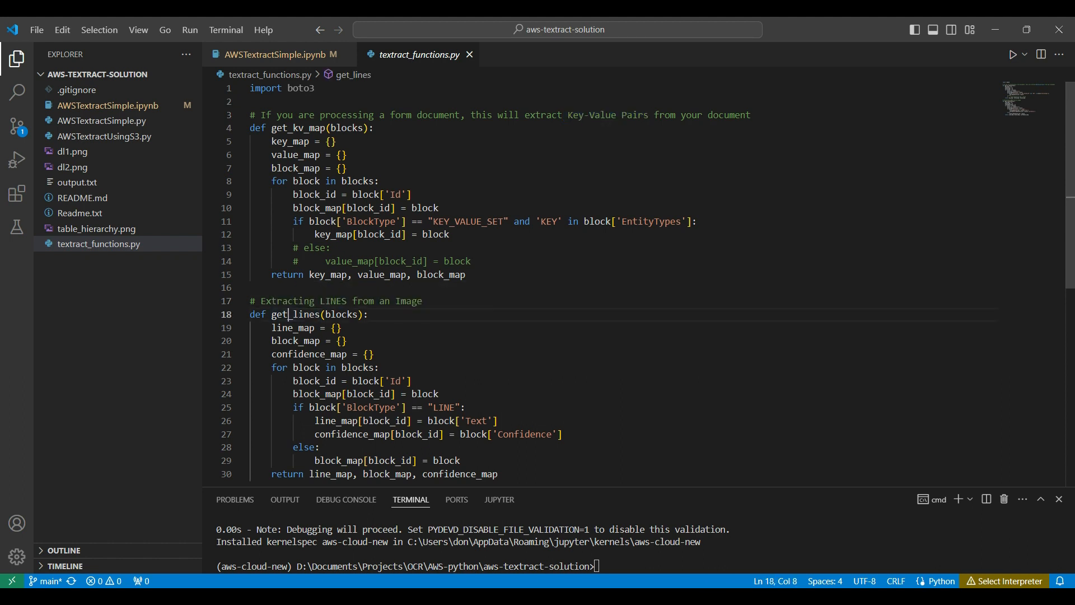
left_click(273, 54)
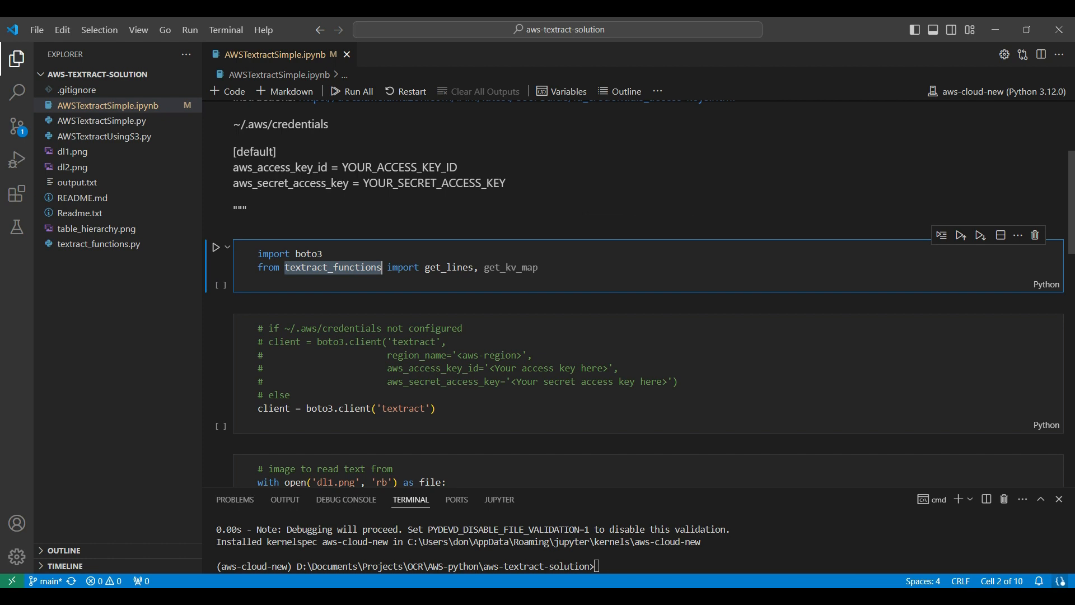
- Run the import cell as cell 1 and focus the Textract client cell
left_click(215, 246)
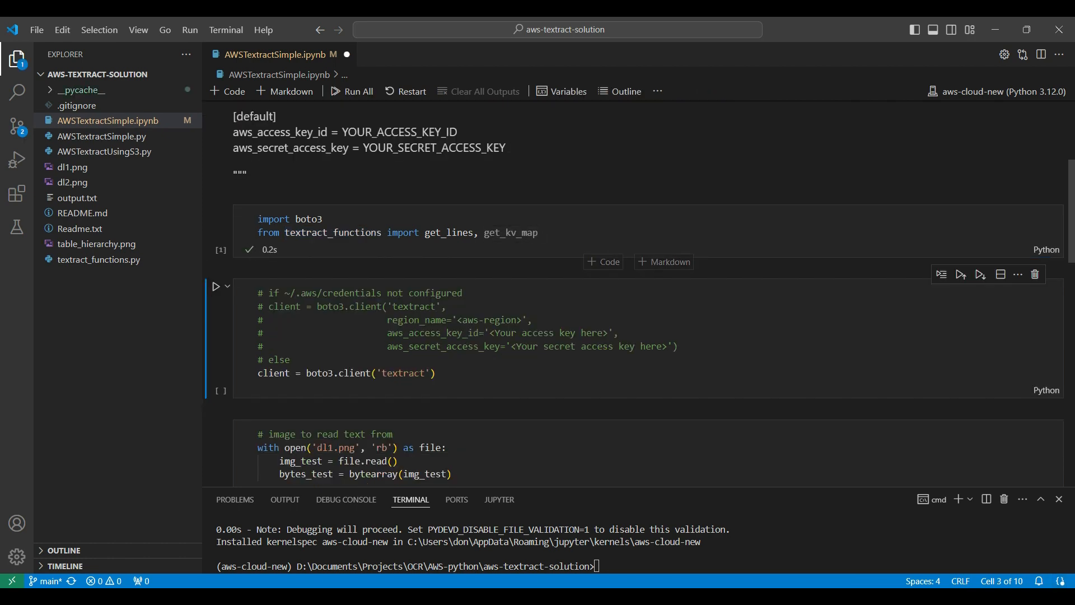
double_click(434, 294)
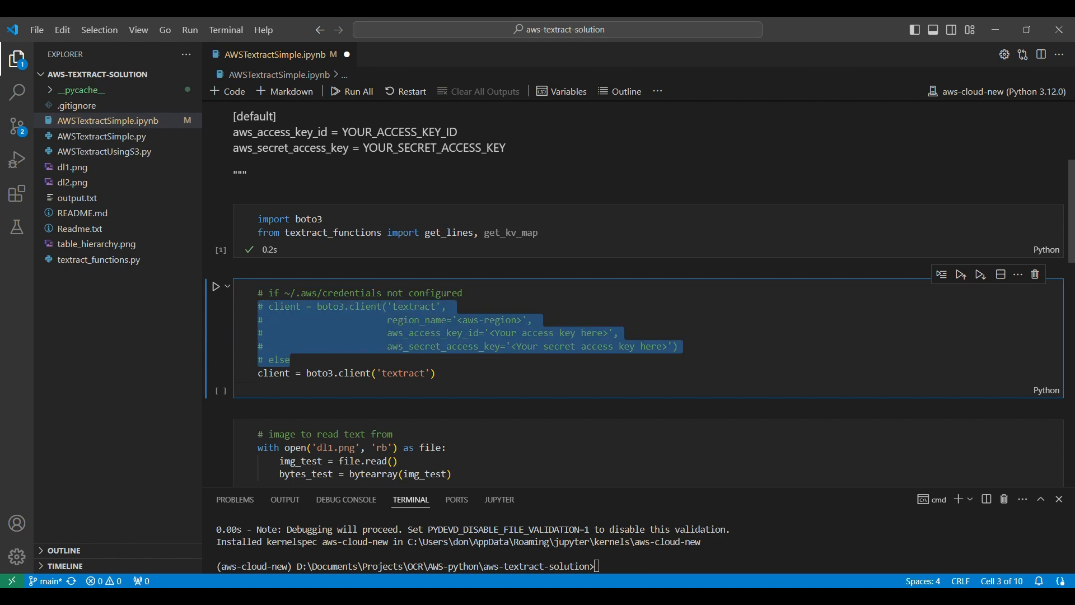
left_click(437, 373)
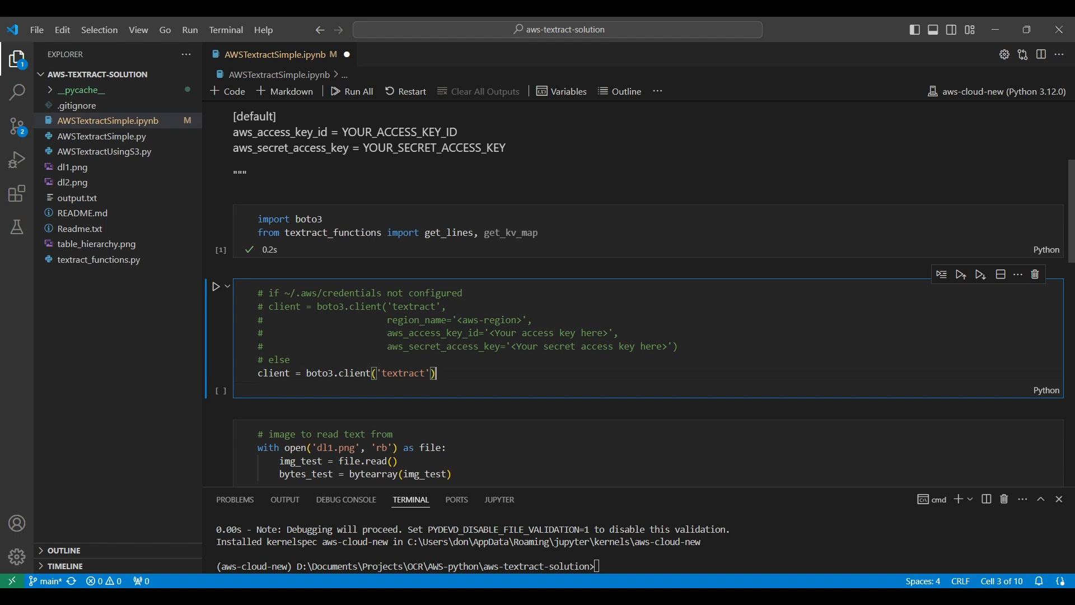
- Run the Textract client cell, view the dl1.png license image, and run the cell reading it into bytes
left_click(215, 287)
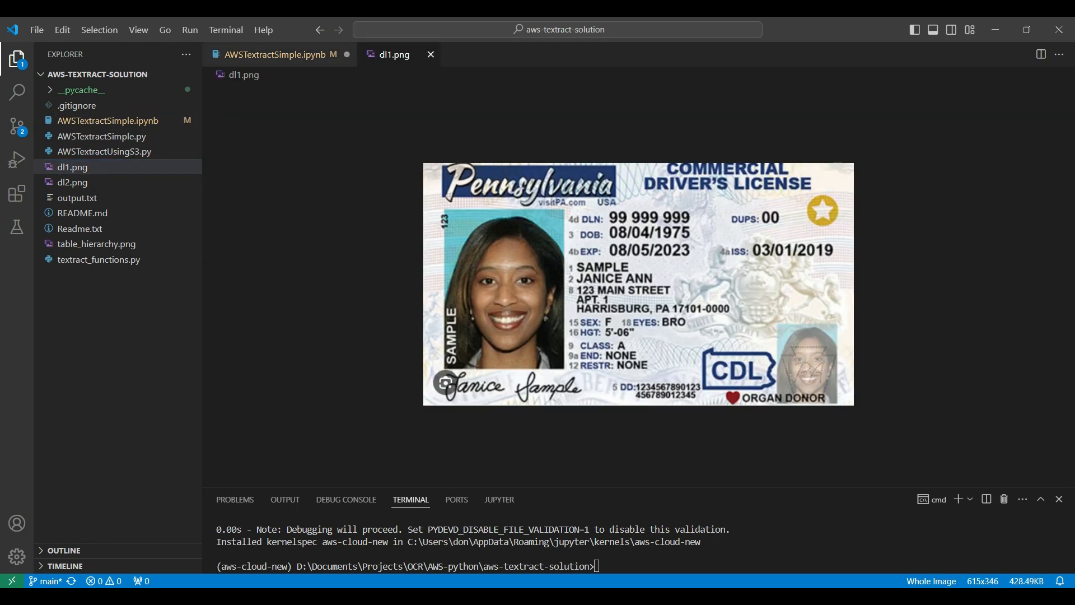
mouse_move(430, 54)
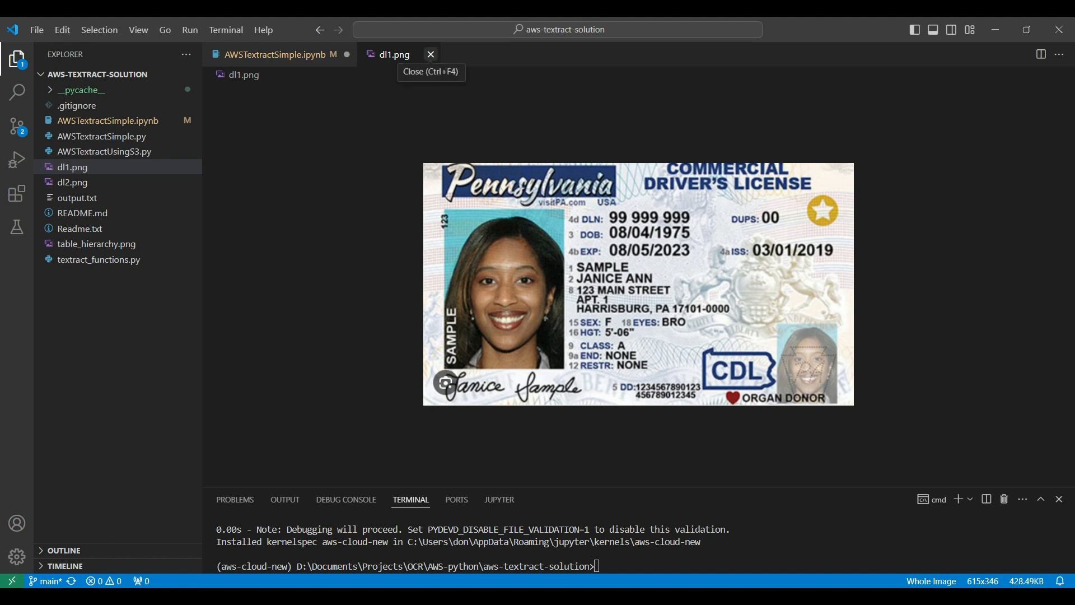
left_click(430, 54)
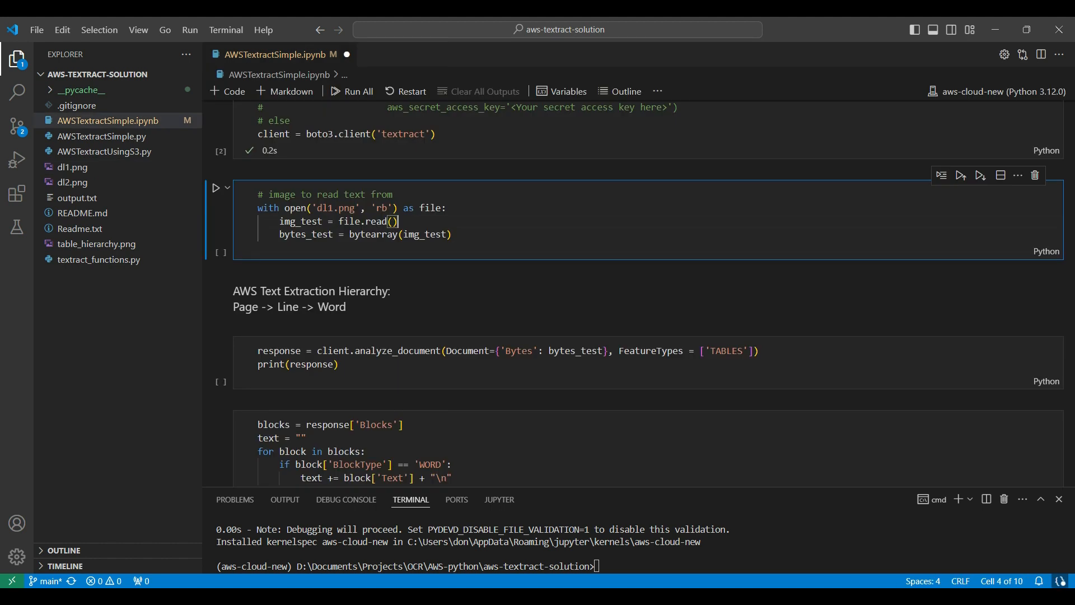
left_click(450, 234)
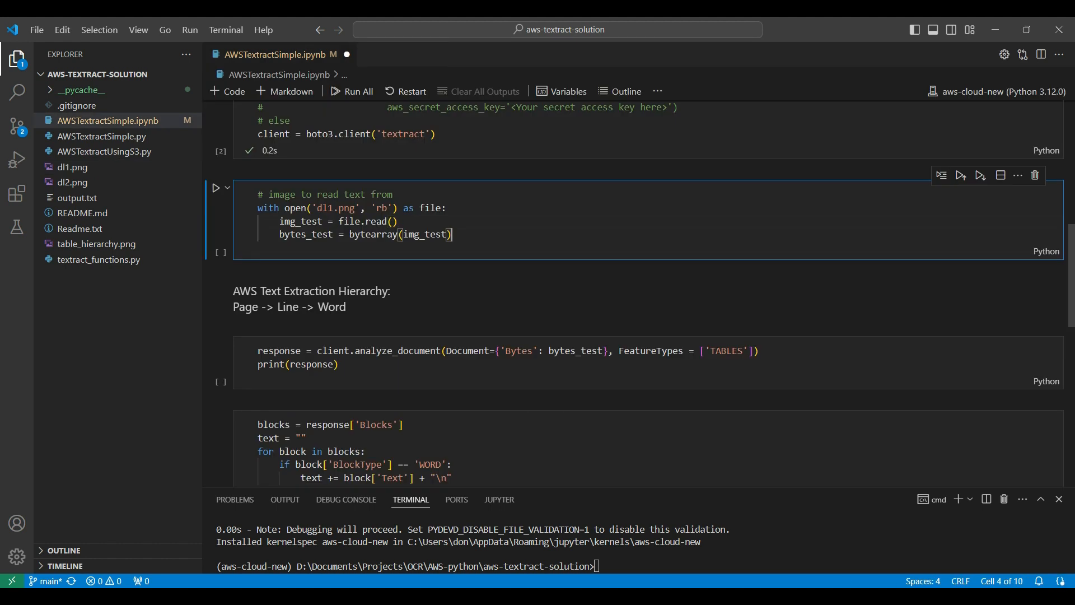
left_click(215, 188)
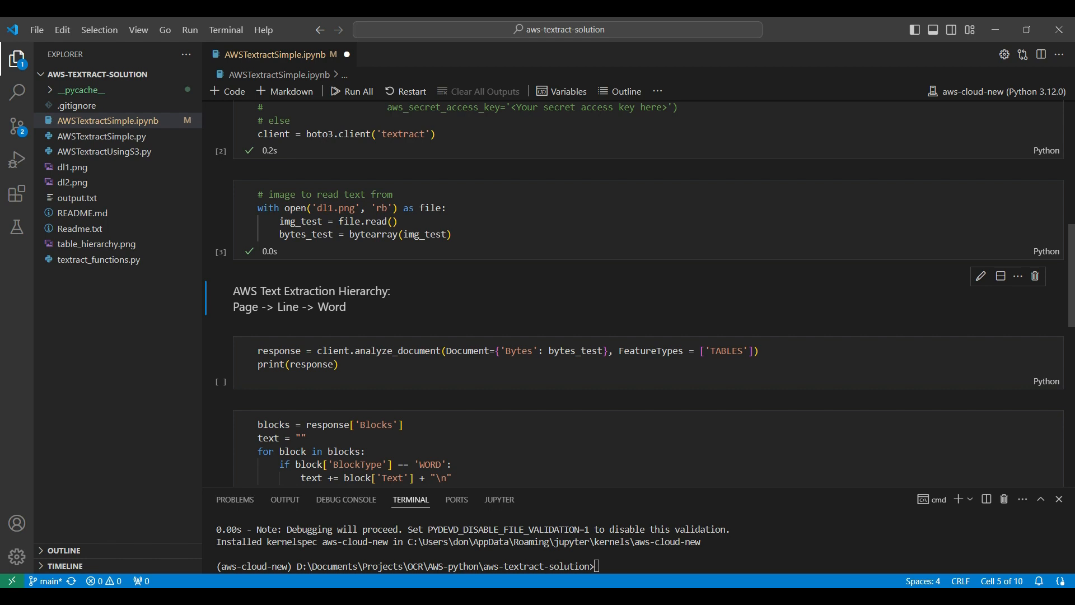
- Run the analyze_document call on dl1.png and the cell printing each detected word
scroll("down", 3)
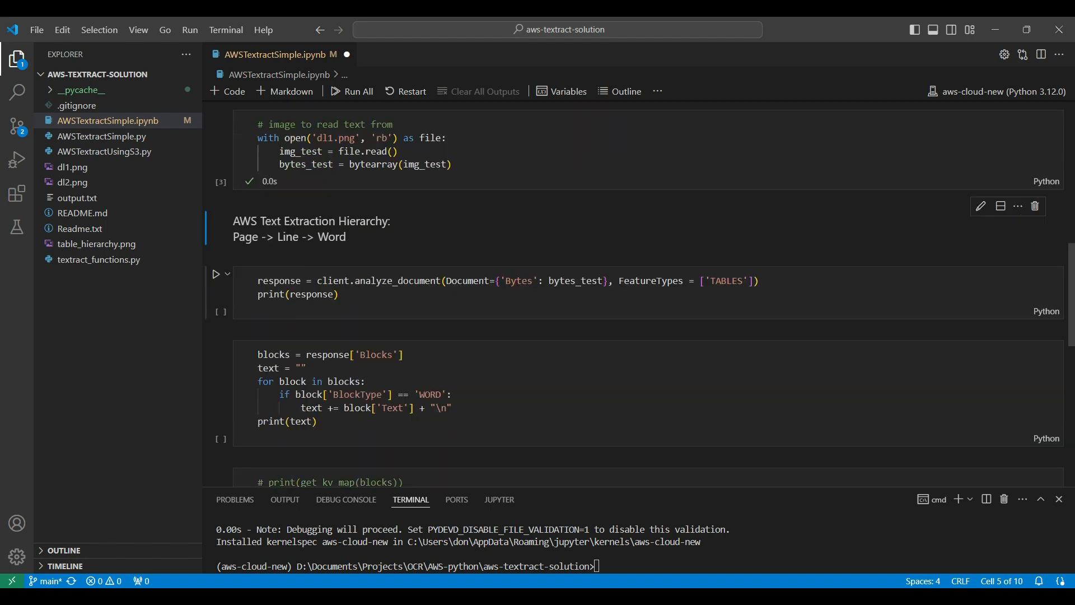
scroll("down", 3)
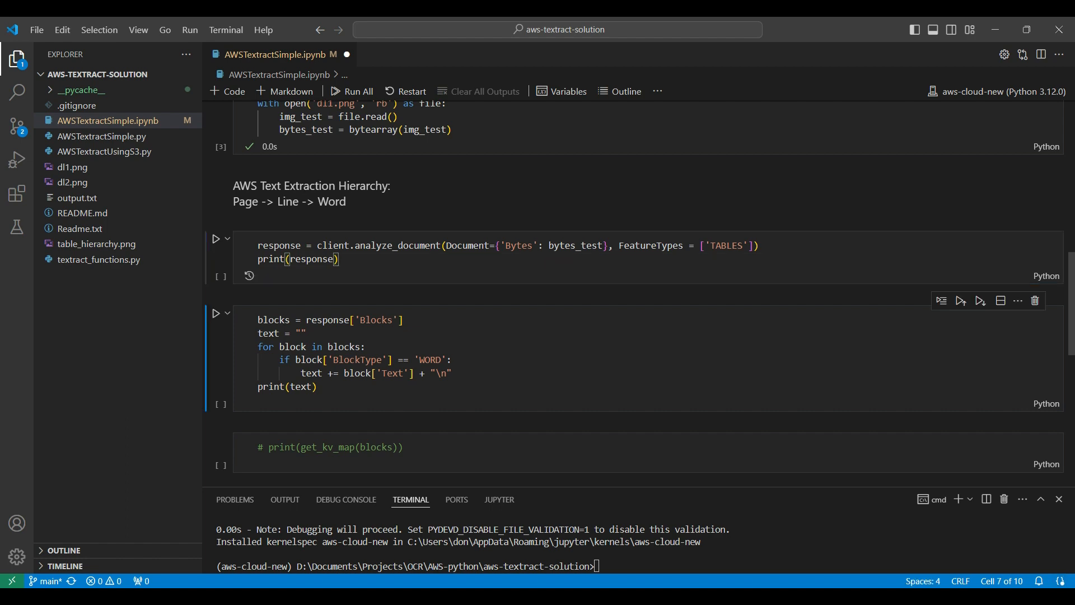
left_click(216, 238)
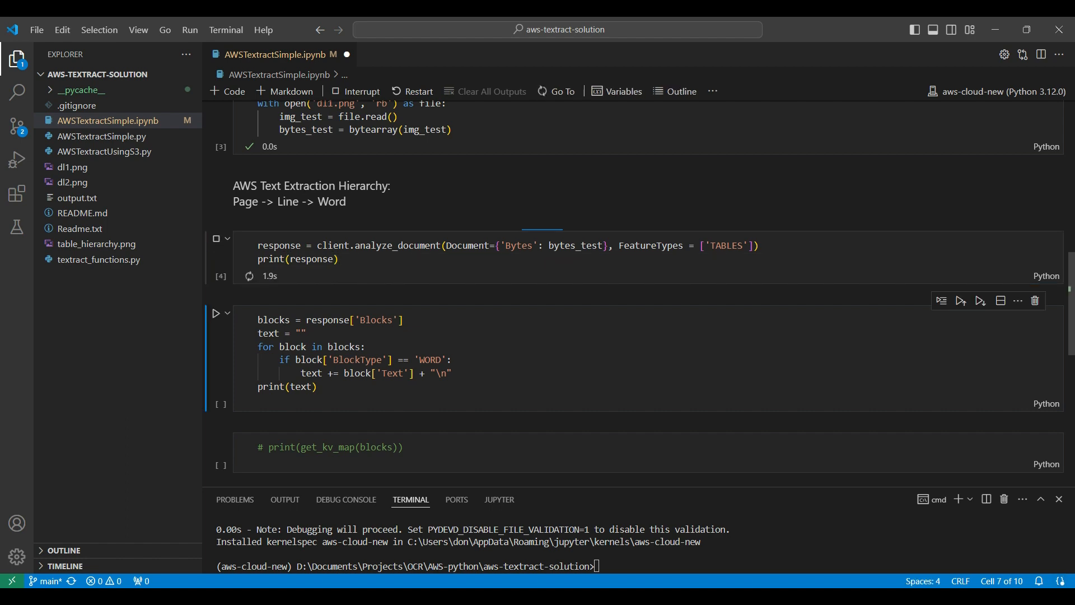
left_click(215, 239)
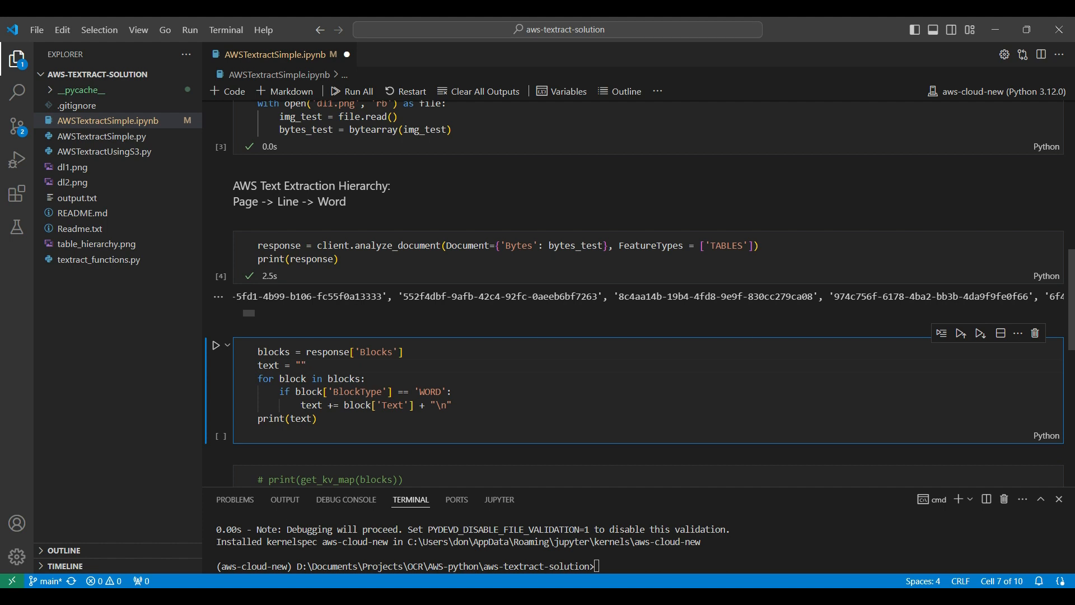
left_click(215, 345)
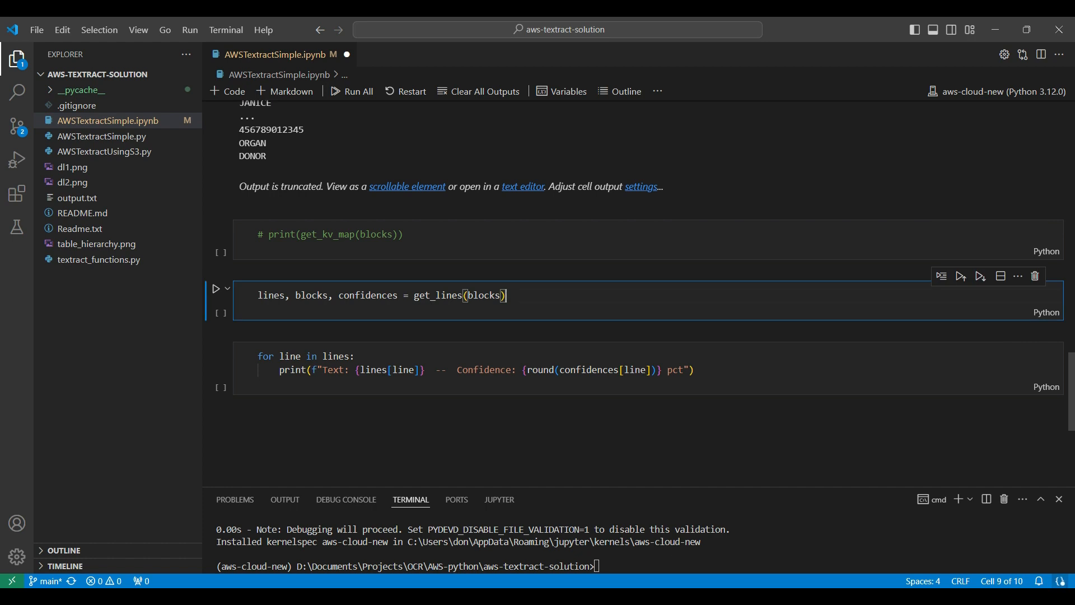
- Run get_lines and print each license text line with its confidence percentage
left_click(215, 289)
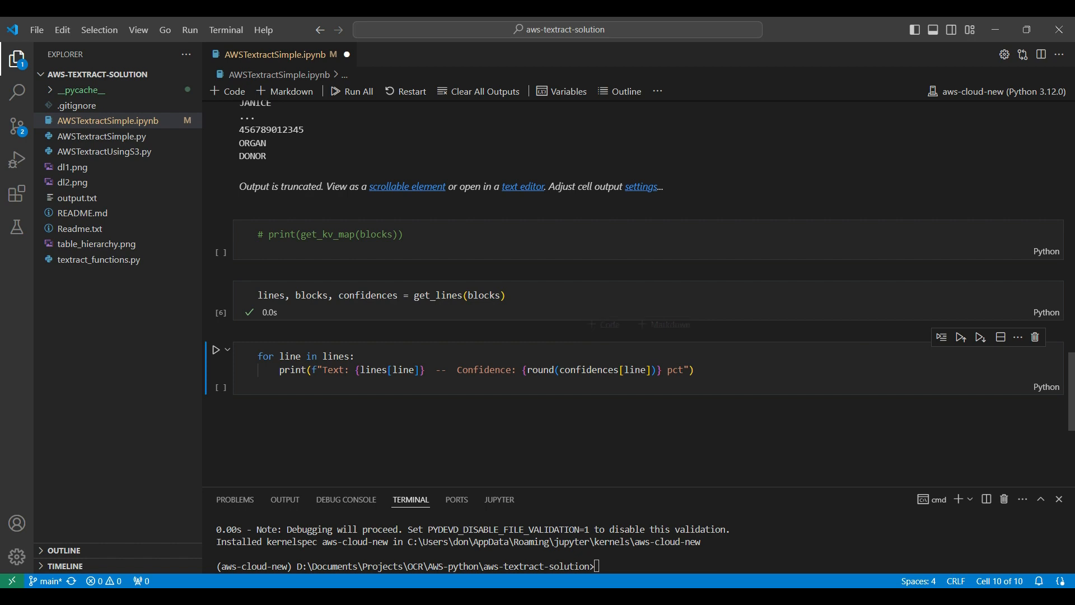
left_click(217, 349)
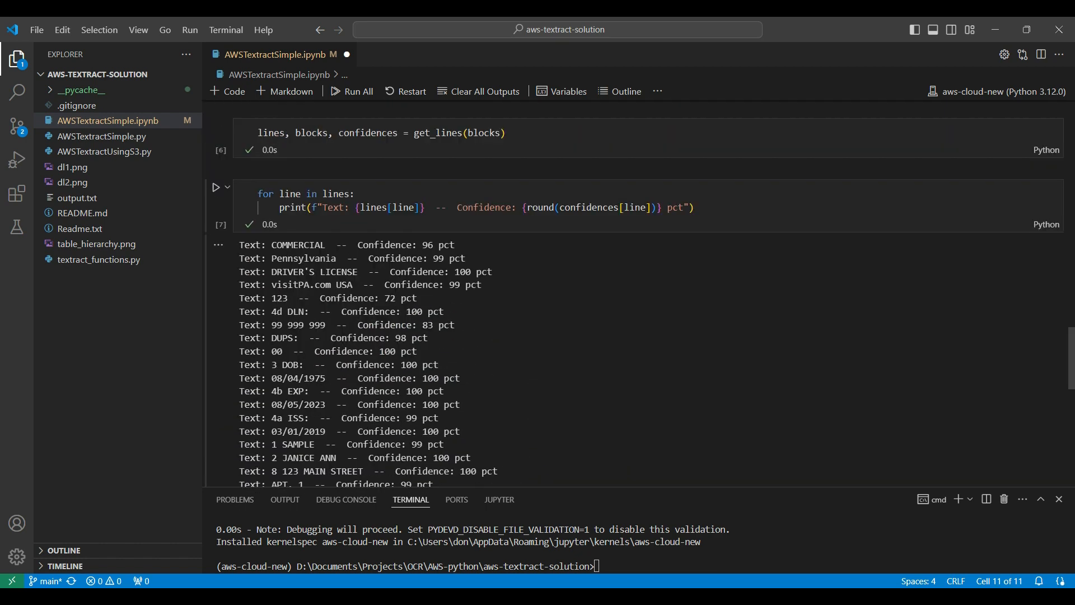
- Note the 72 pct confidence value and open dl1.png beside the notebook for comparison
double_click(306, 271)
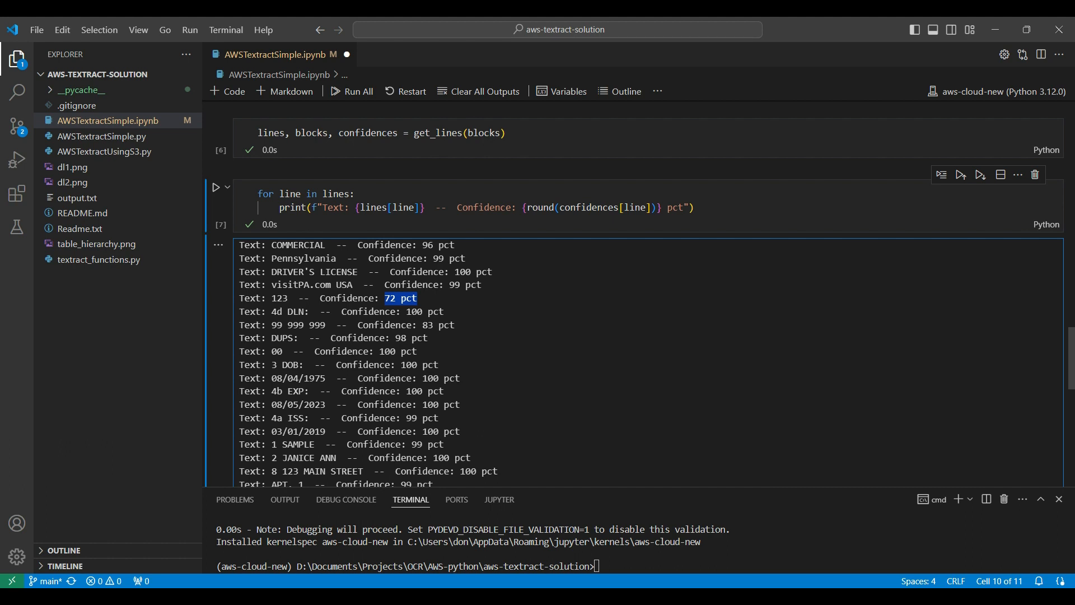
left_click(72, 166)
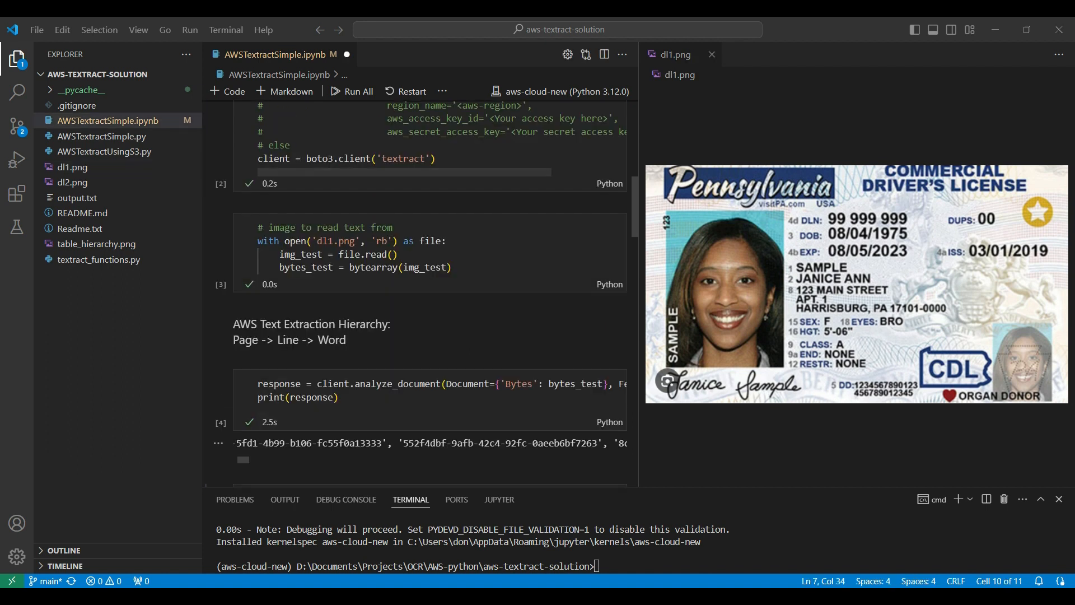
- Switch the file name to dl2.png to rerun the notebook on the California license
left_click(327, 240)
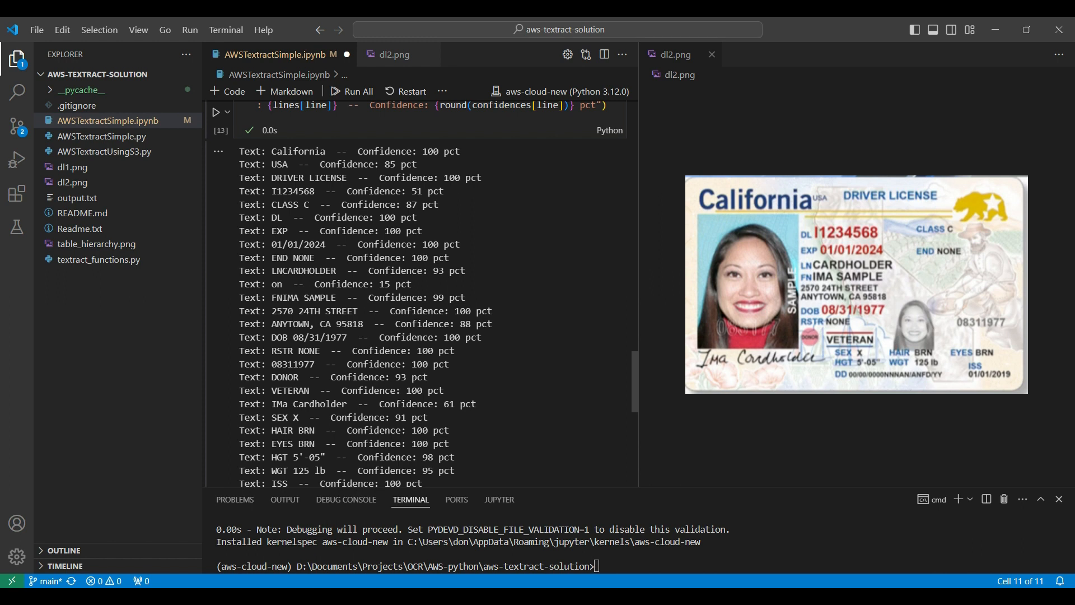
double_click(284, 298)
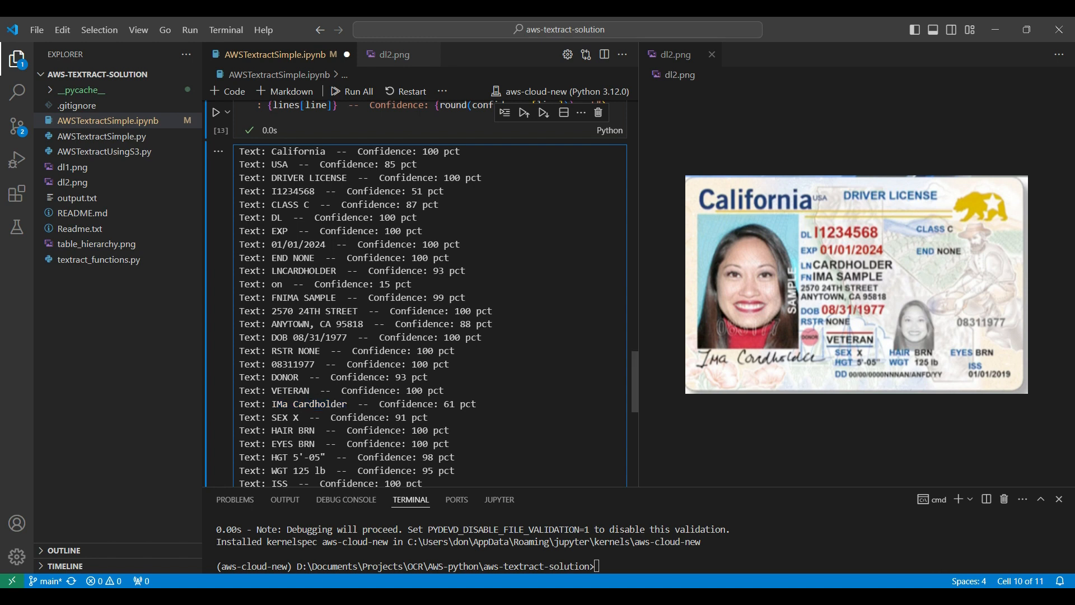
double_click(288, 457)
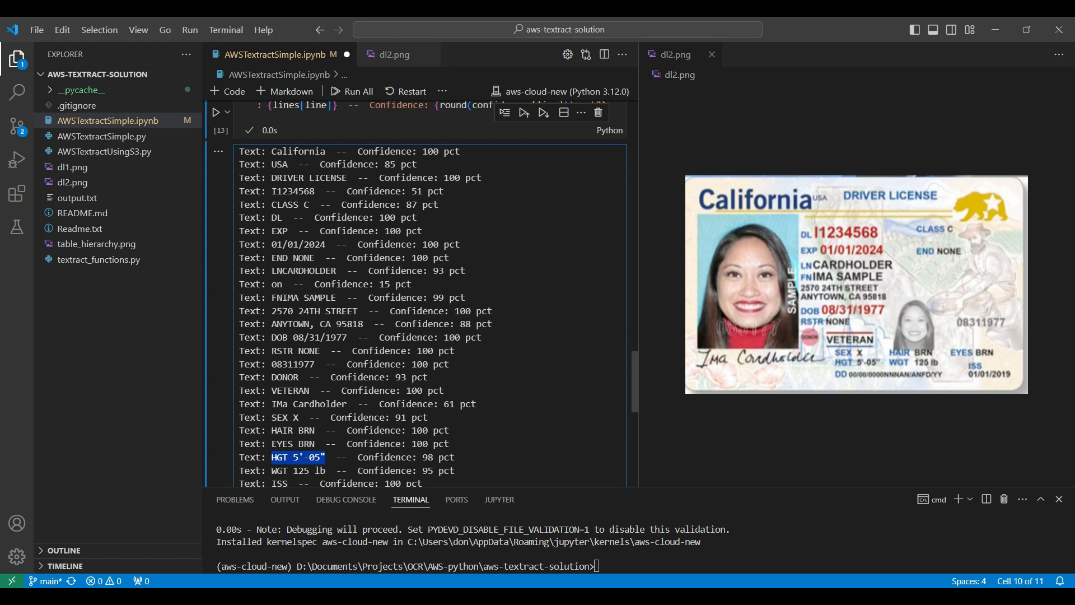
double_click(284, 376)
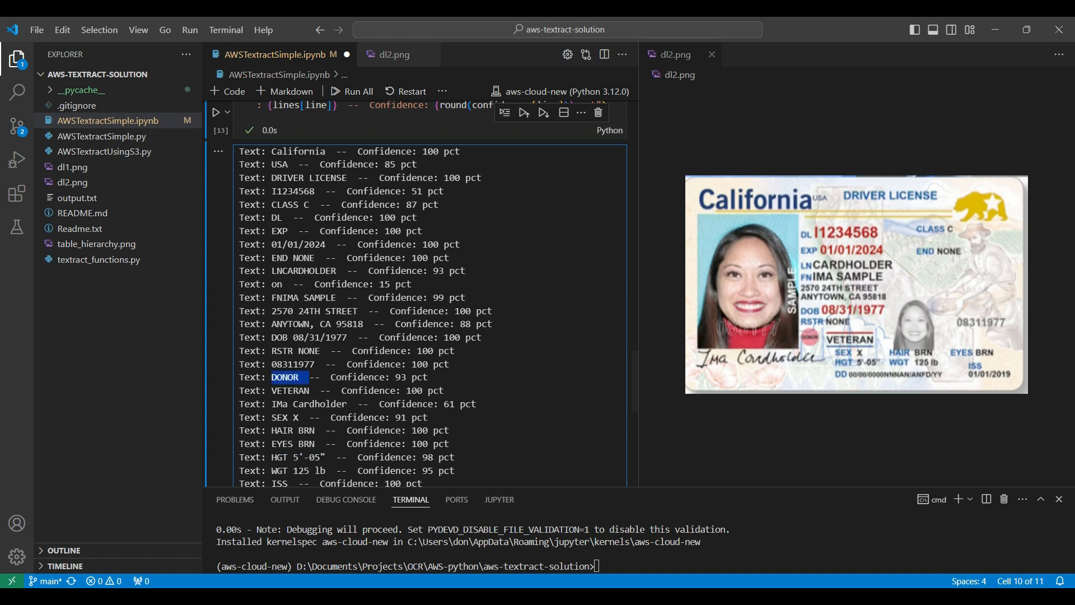